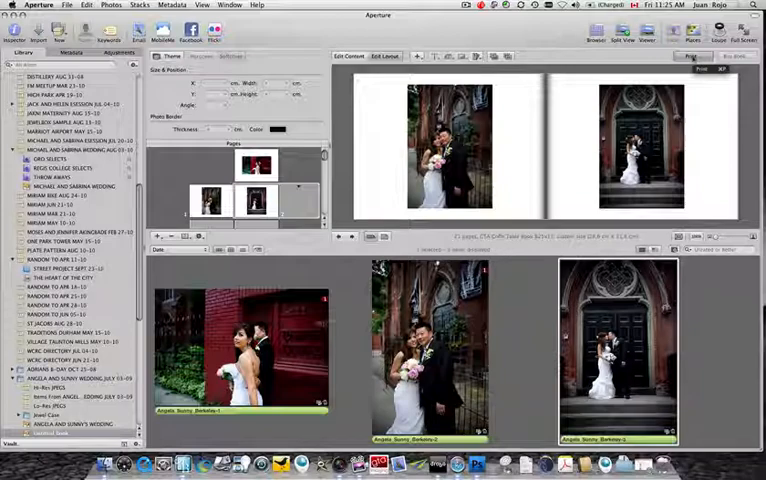
Step: Choose File > Print for the wedding photo book
{"action": "left_click", "coordinate": [694, 56]}
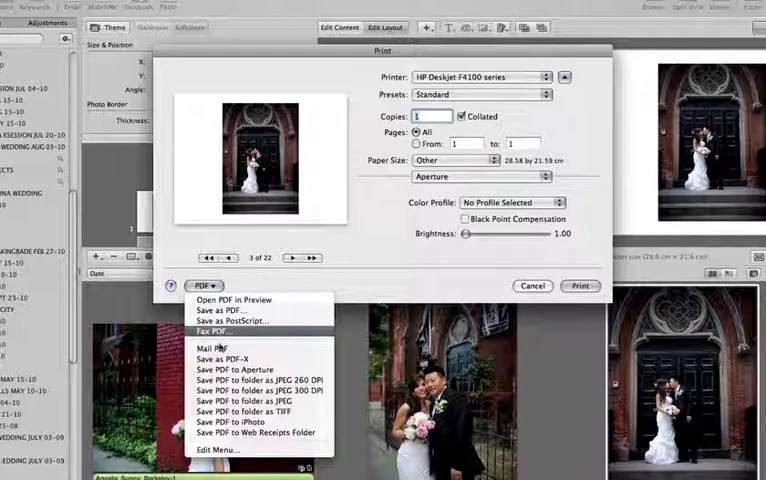
{"action": "mouse_move", "coordinate": [237, 399]}
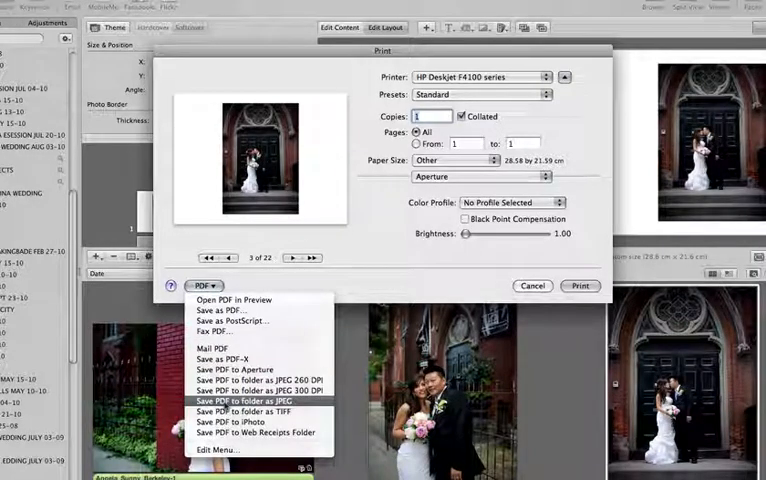
{"action": "mouse_move", "coordinate": [259, 390]}
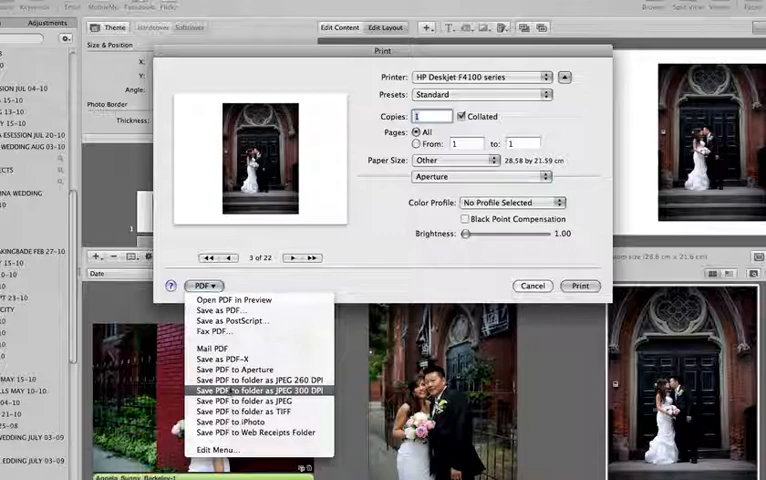
{"action": "mouse_move", "coordinate": [255, 378]}
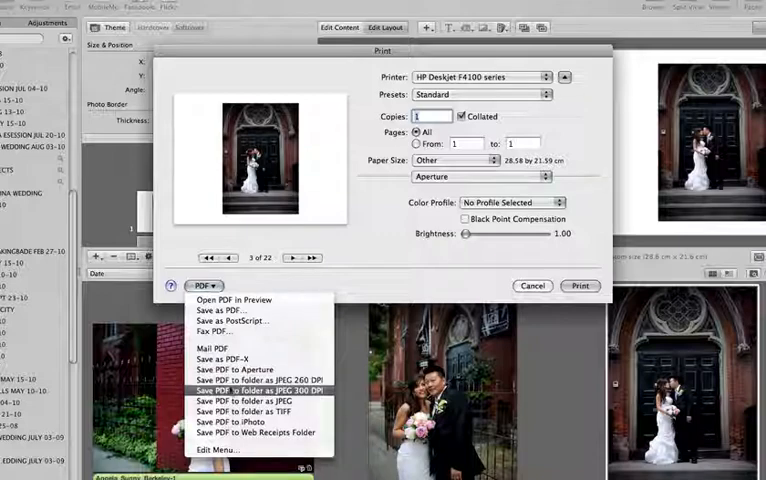
{"action": "mouse_move", "coordinate": [257, 399]}
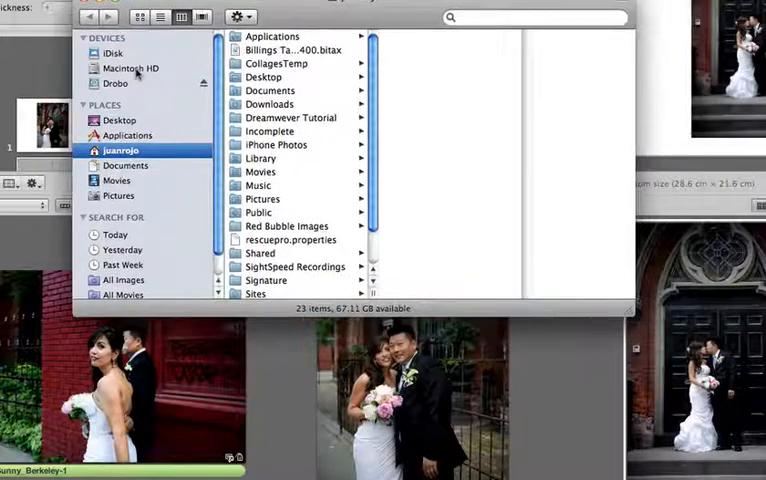
Step: Browse Macintosh HD > Library > PDF Services and open Save PDF to folder as JPEG.workflow
{"action": "left_click", "coordinate": [130, 67]}
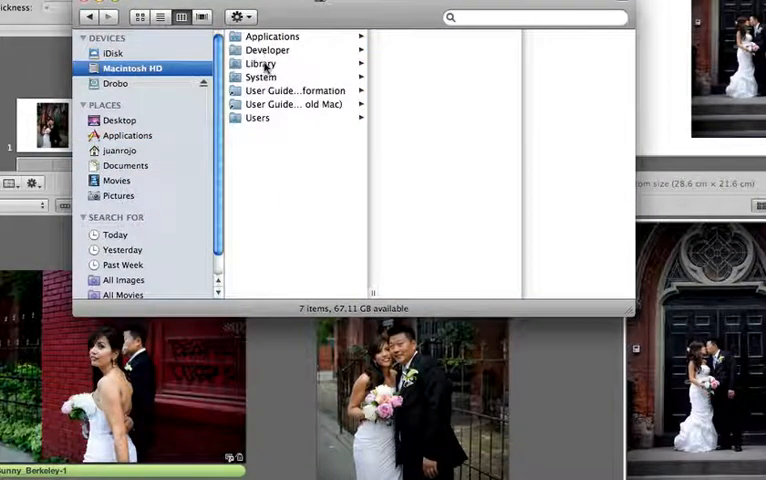
{"action": "left_click", "coordinate": [261, 63]}
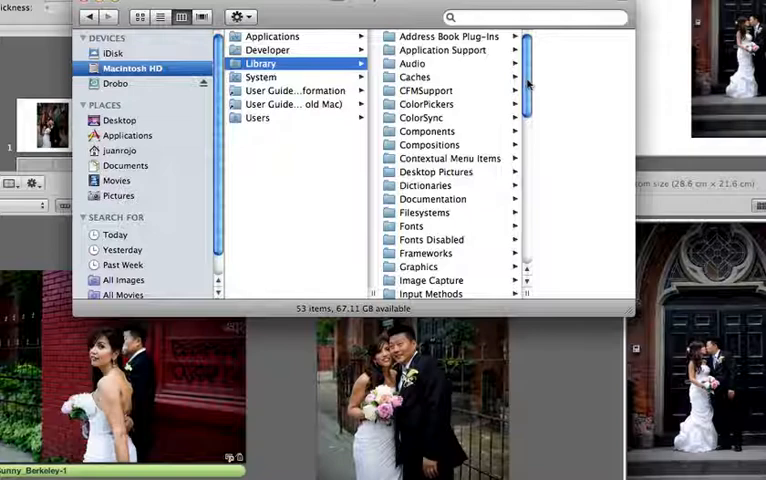
{"action": "scroll", "scroll_direction": "down", "scroll_amount": 3}
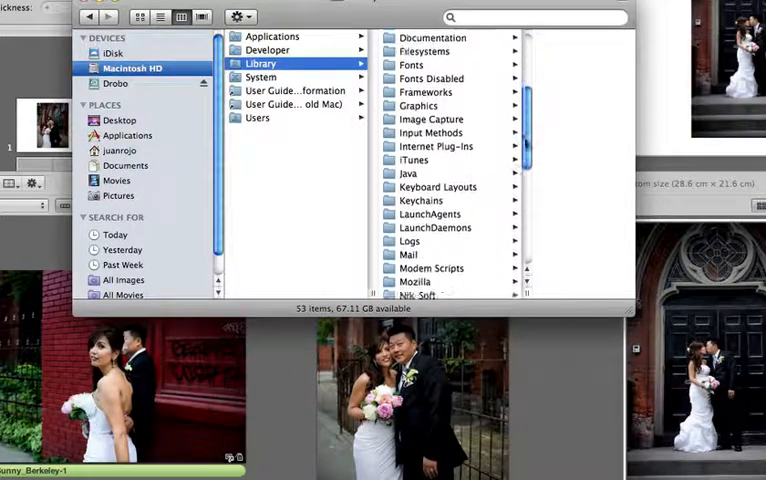
{"action": "scroll", "scroll_direction": "down", "scroll_amount": 3}
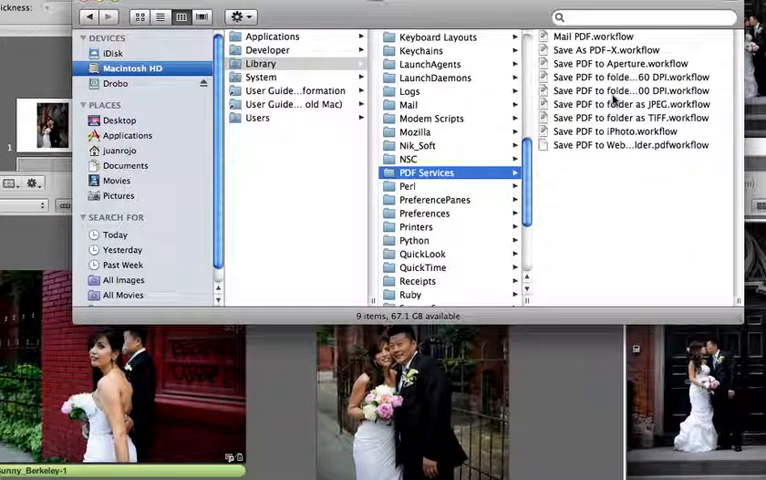
{"action": "left_click", "coordinate": [645, 90]}
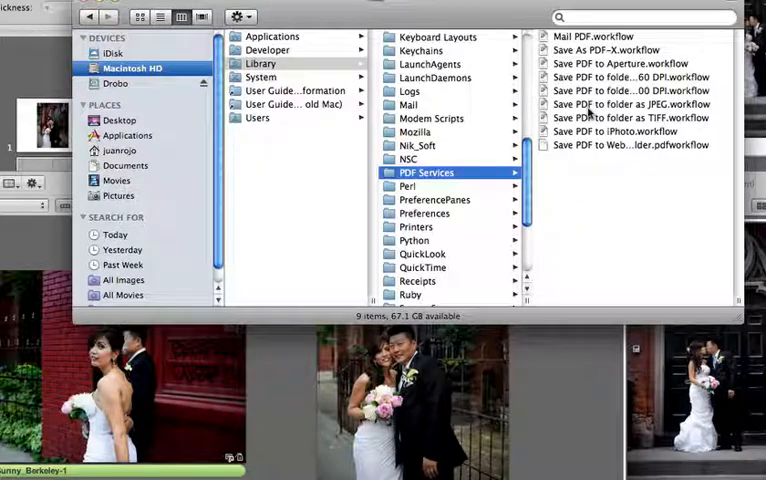
{"action": "left_click", "coordinate": [630, 104]}
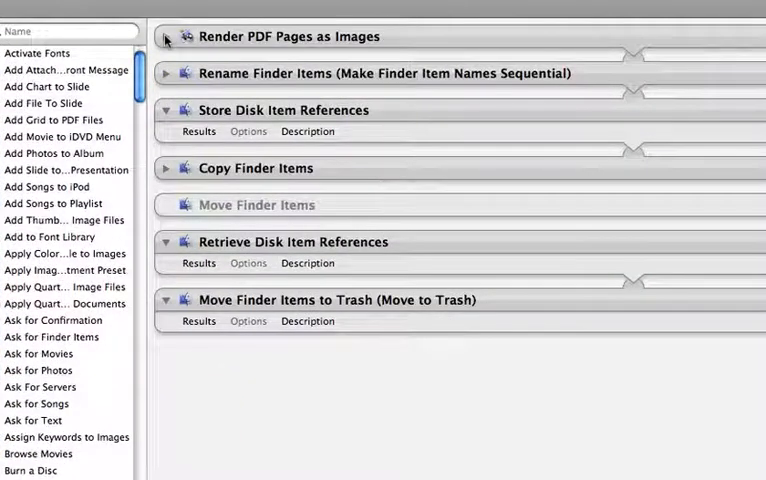
Step: Expand Render PDF Pages as Images and change its resolution from 200 to 260
{"action": "left_click", "coordinate": [167, 37]}
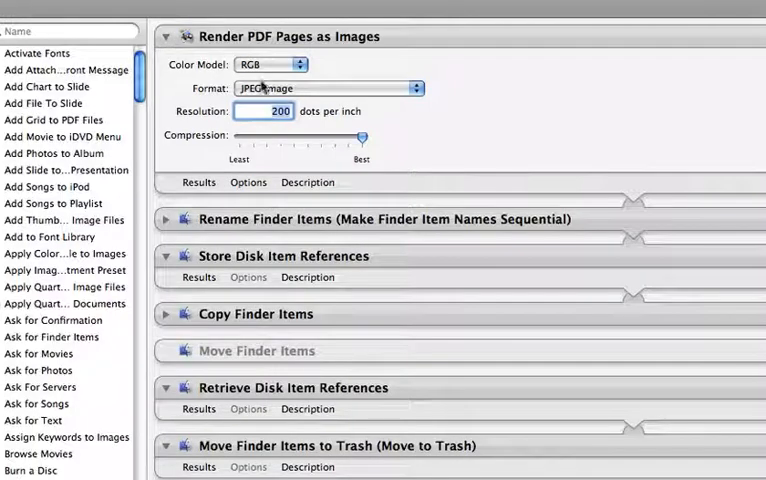
{"action": "left_click", "coordinate": [280, 111]}
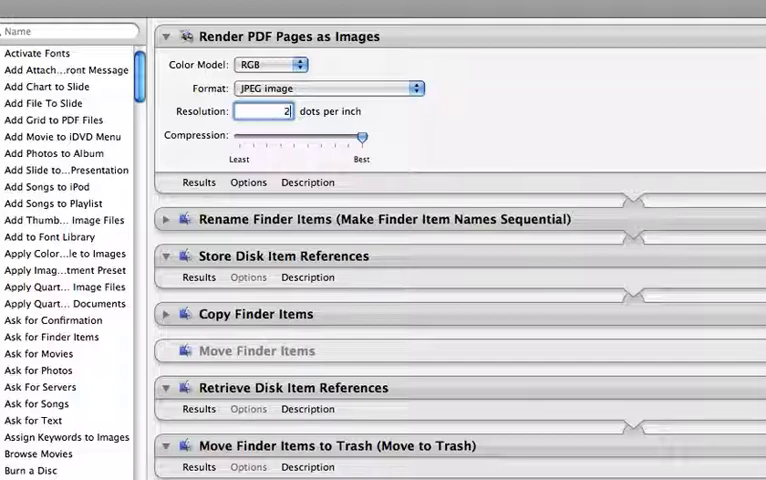
{"action": "type", "text": "260"}
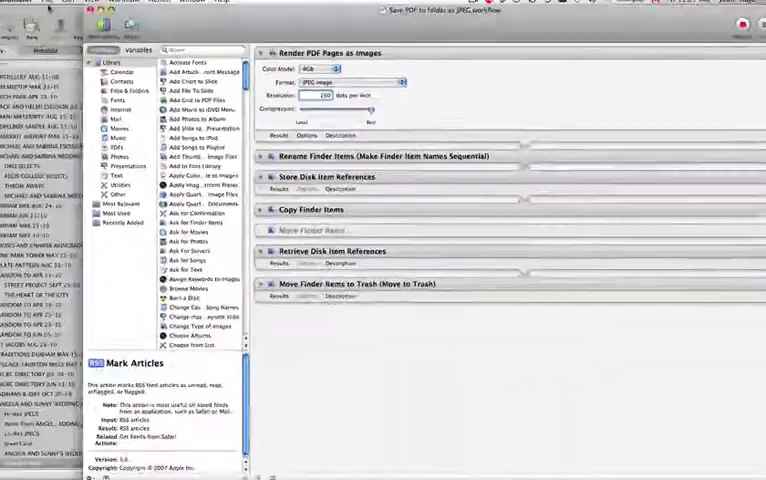
Step: Save the workflow as 'Save PDF to folder as 260 dpi JPEG' in PDF Services
{"action": "left_click", "coordinate": [73, 5]}
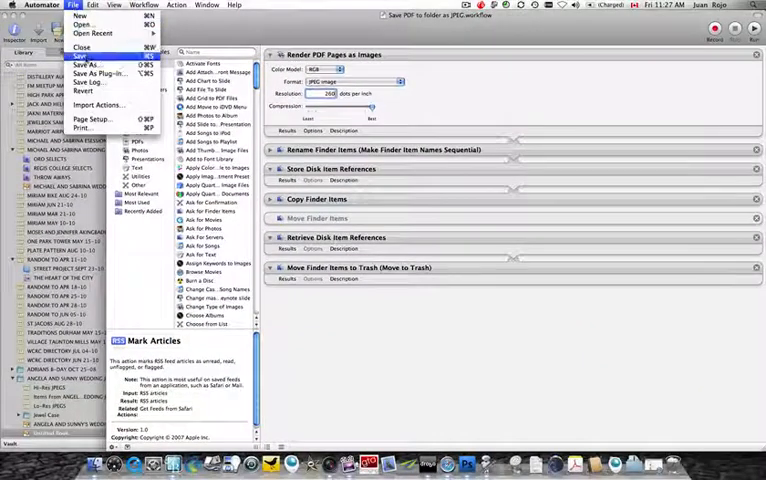
{"action": "left_click", "coordinate": [89, 64]}
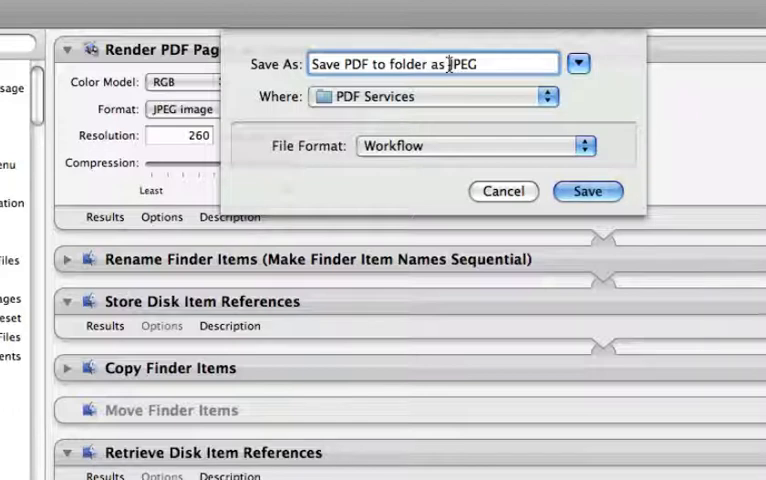
{"action": "type", "text": "260"}
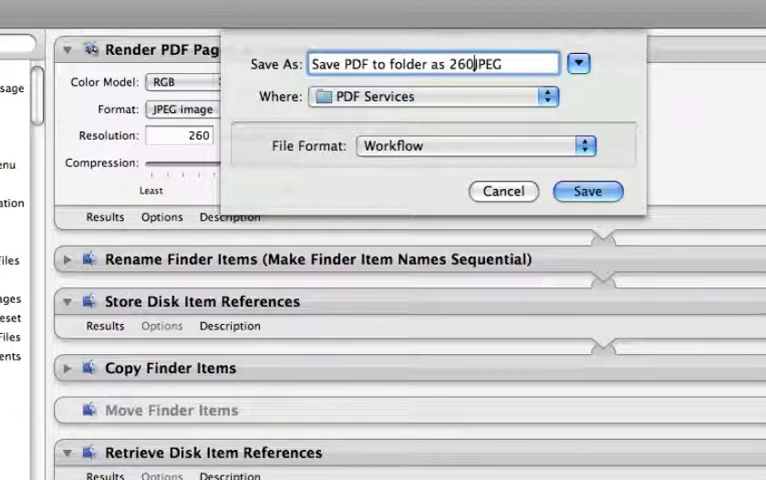
{"action": "type", "text": "dpi"}
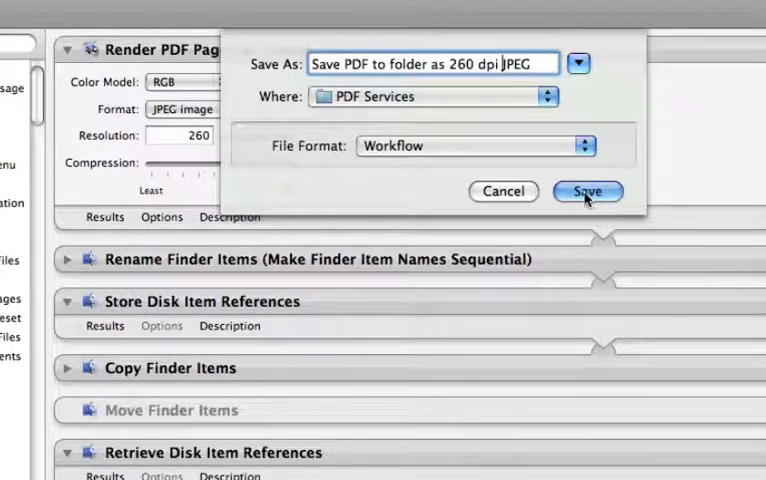
{"action": "mouse_move", "coordinate": [520, 210]}
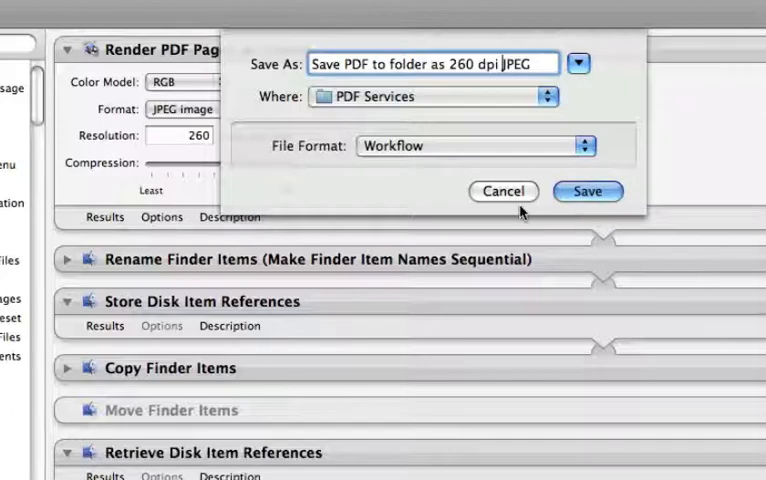
{"action": "left_click", "coordinate": [588, 191]}
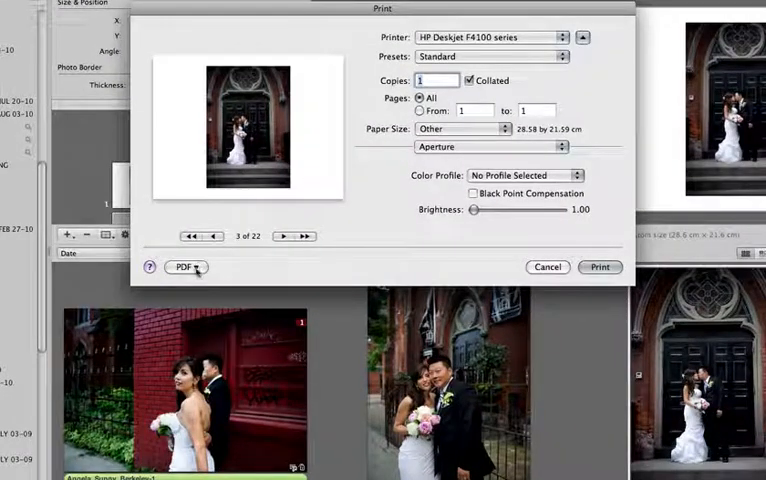
Step: Send the book pages through the Save PDF to folder as JPEG 260 DPI workflow
{"action": "left_click", "coordinate": [185, 267]}
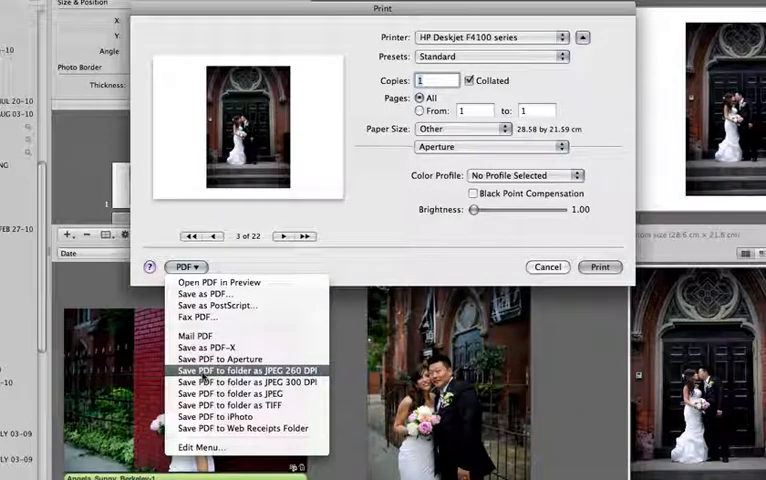
{"action": "left_click", "coordinate": [245, 371]}
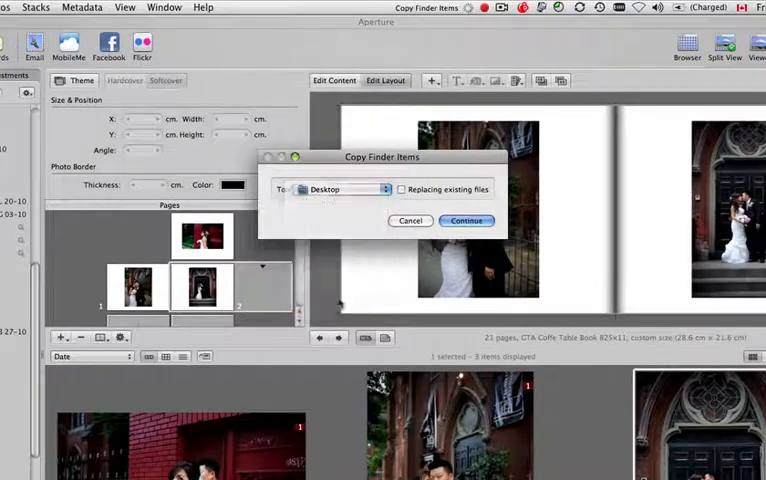
Step: Create a SAMPLE WEDDING ALBUM folder on the Desktop and copy the book pages into it
{"action": "left_click", "coordinate": [345, 189]}
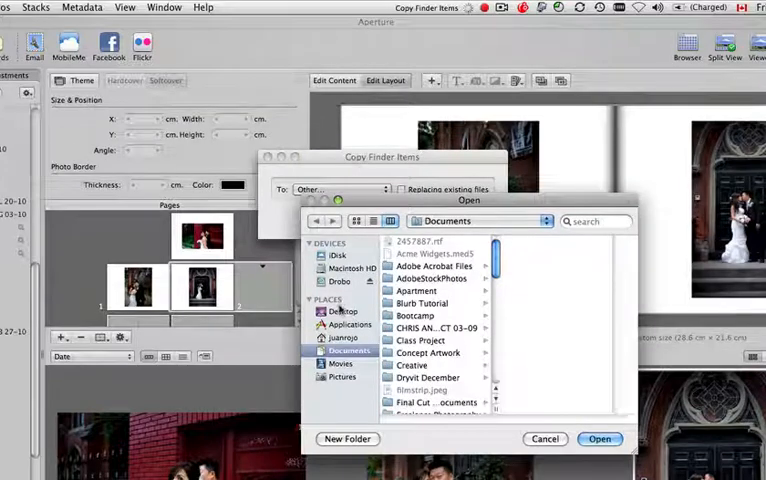
{"action": "left_click", "coordinate": [342, 311]}
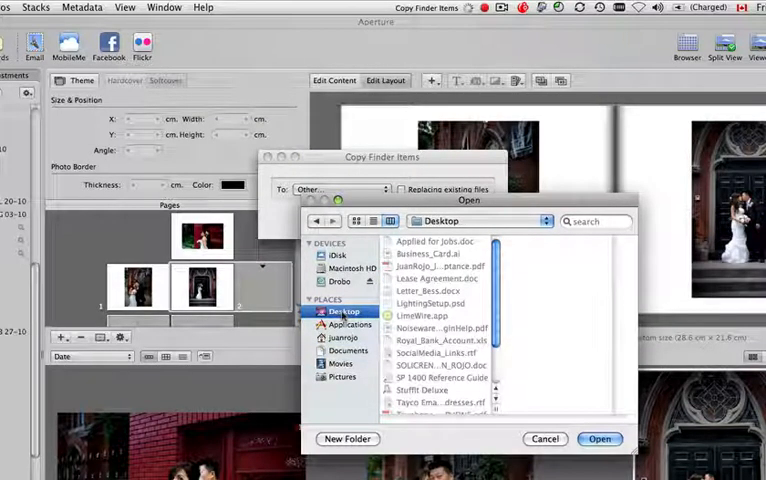
{"action": "left_click", "coordinate": [347, 438]}
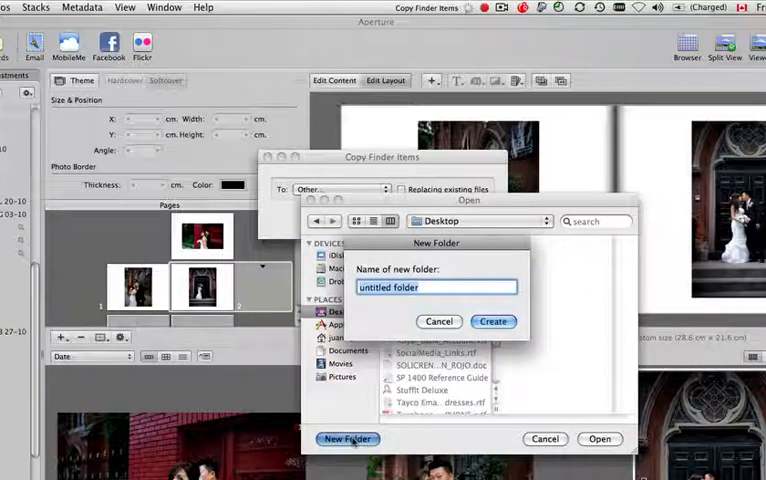
{"action": "type", "text": "SAMPLE W"}
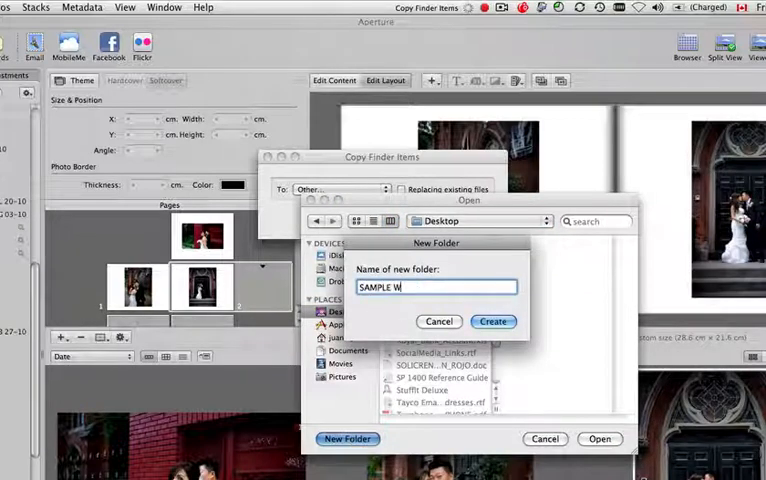
{"action": "type", "text": "EDDING A."}
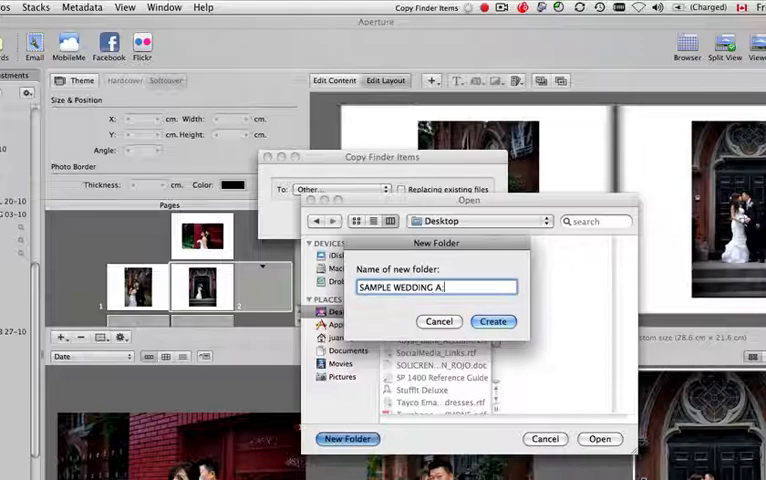
{"action": "type", "text": "LH"}
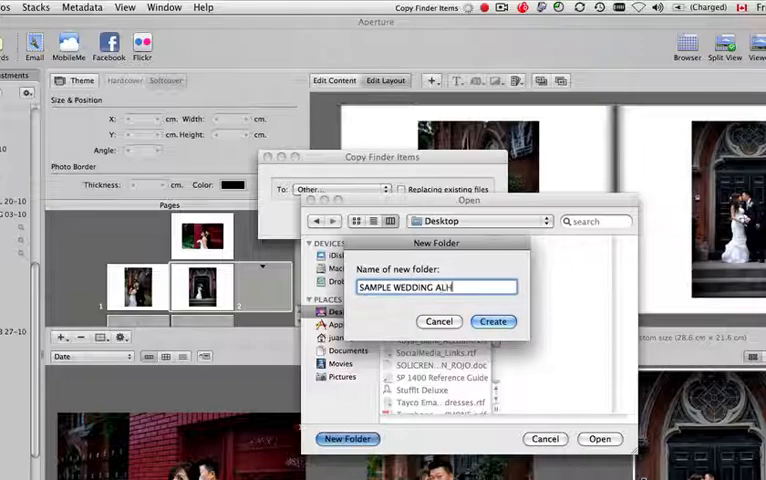
{"action": "key", "text": "BackSpace"}
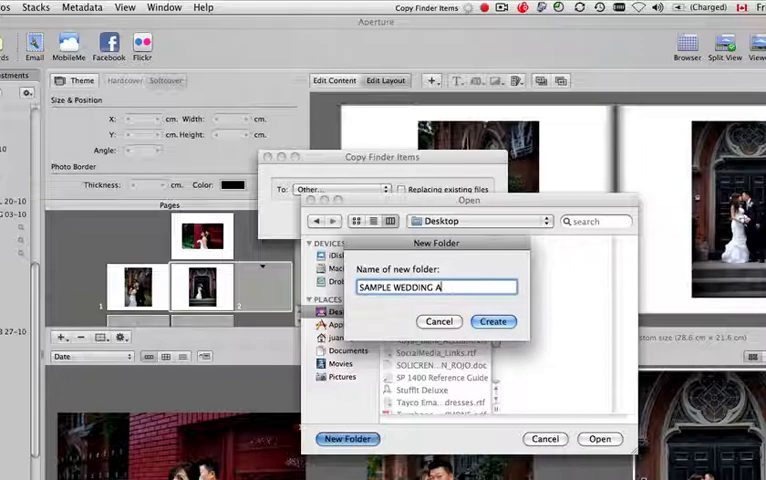
{"action": "type", "text": "LB"}
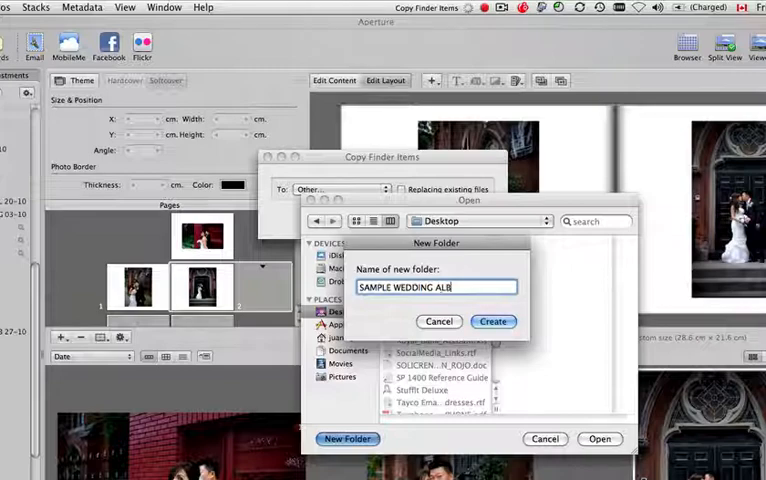
{"action": "type", "text": "UM"}
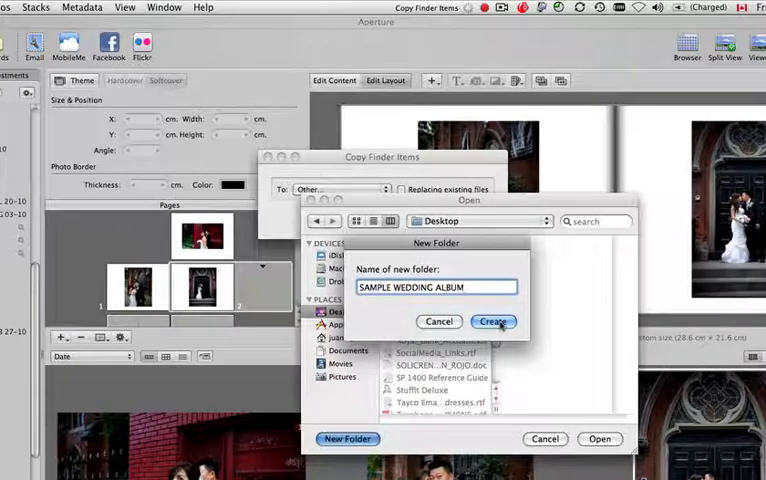
{"action": "left_click", "coordinate": [492, 321]}
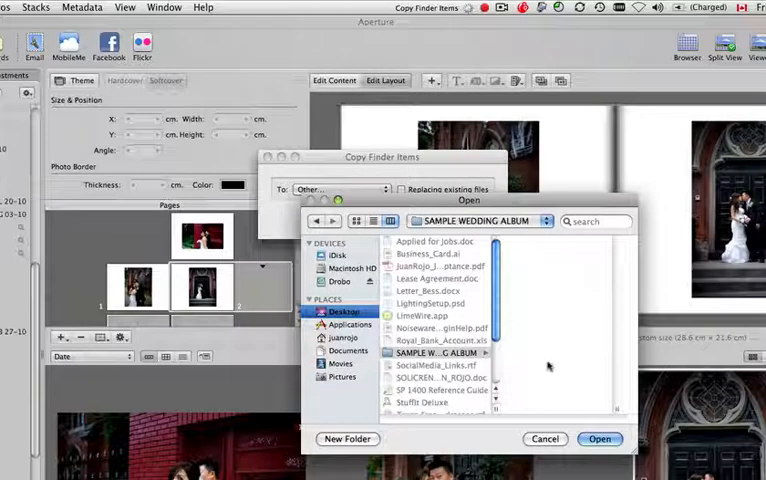
{"action": "left_click", "coordinate": [599, 438]}
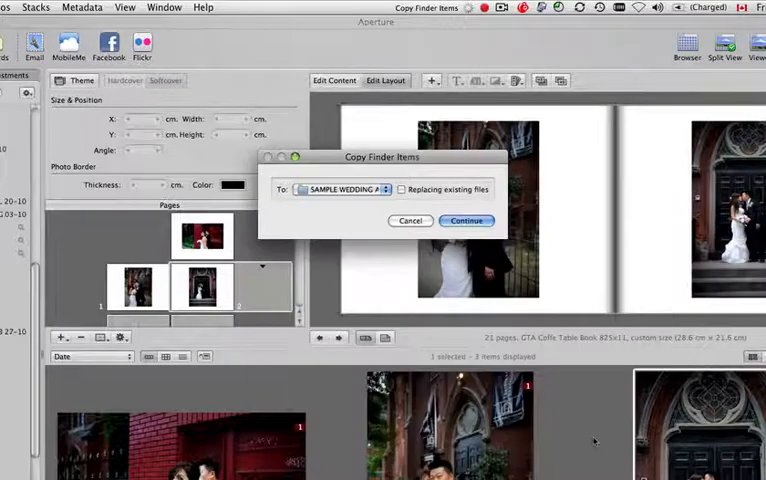
{"action": "left_click", "coordinate": [466, 221]}
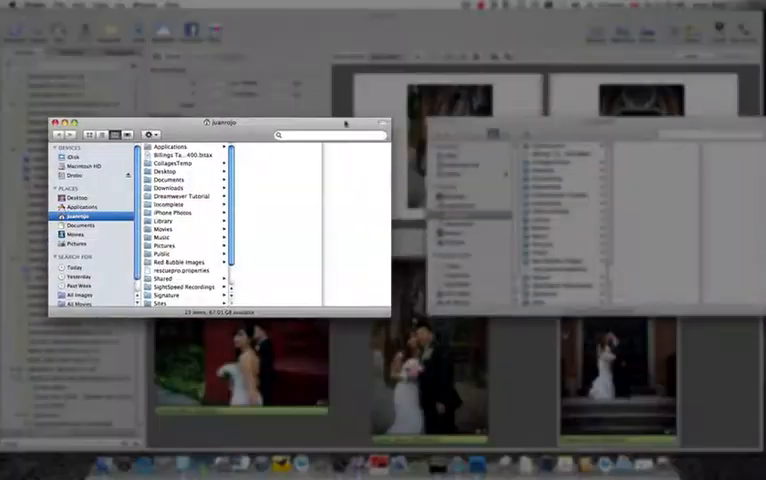
Step: Arrange two Finder windows and open D 01.jpg from 70 Pages in Photoshop CS4
{"action": "left_click_drag", "start_coordinate": [220, 124], "coordinate": [573, 123]}
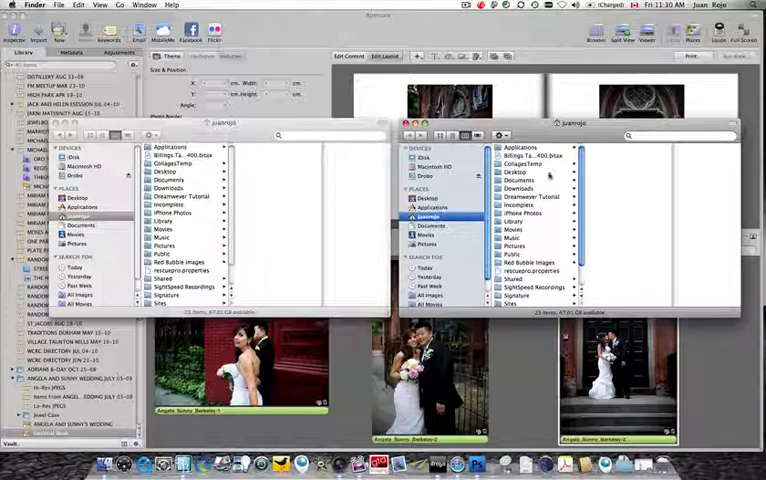
{"action": "left_click", "coordinate": [520, 188]}
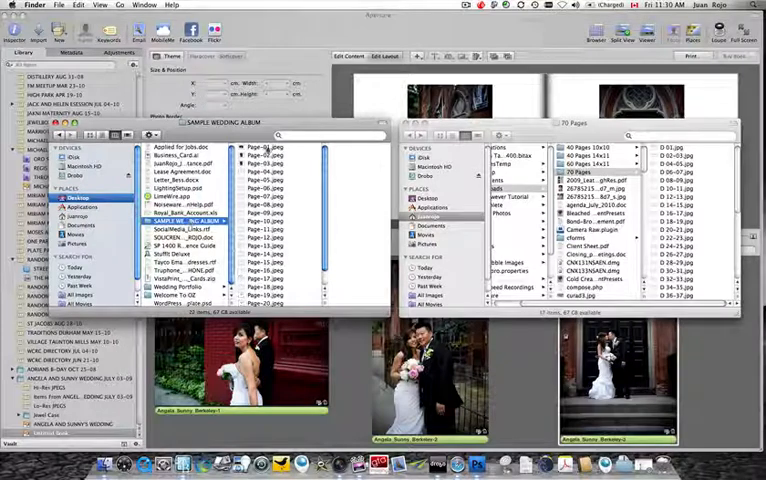
{"action": "left_click", "coordinate": [262, 149]}
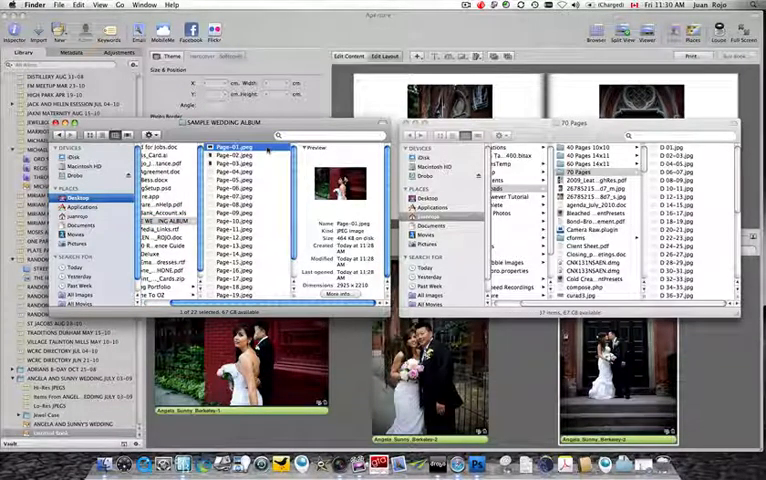
{"action": "right_click", "coordinate": [240, 147]}
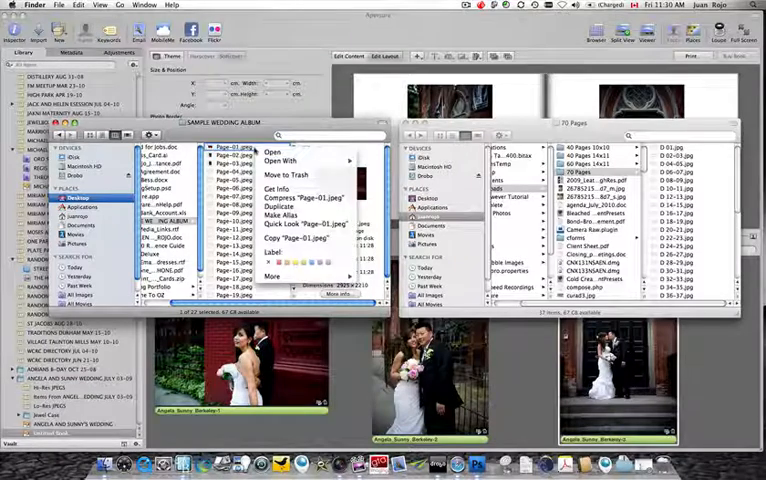
{"action": "left_click", "coordinate": [280, 161]}
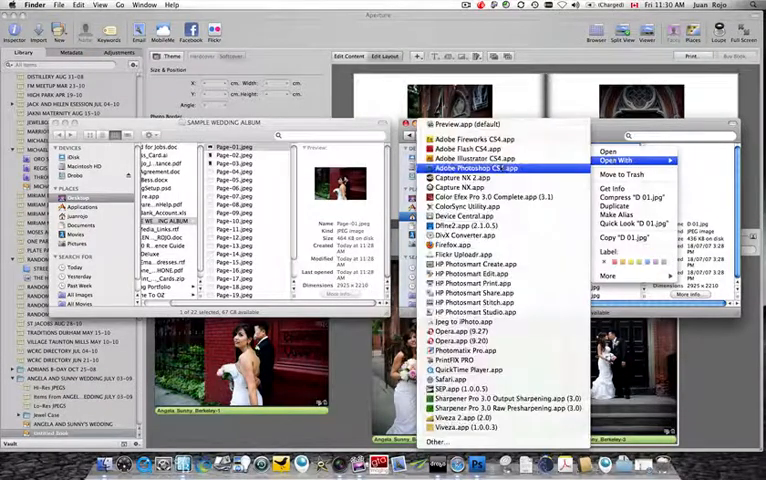
{"action": "left_click", "coordinate": [476, 168]}
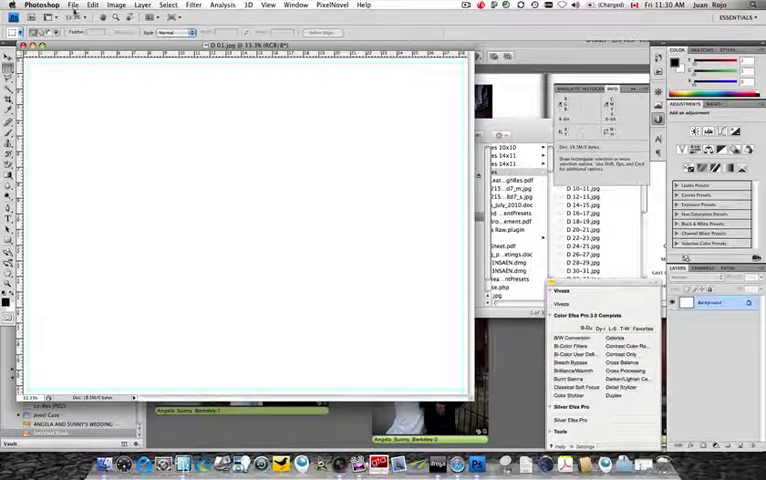
Step: Open Page-01.jpeg from Desktop > SAMPLE WEDDING ALBUM in Photoshop
{"action": "left_click", "coordinate": [73, 5]}
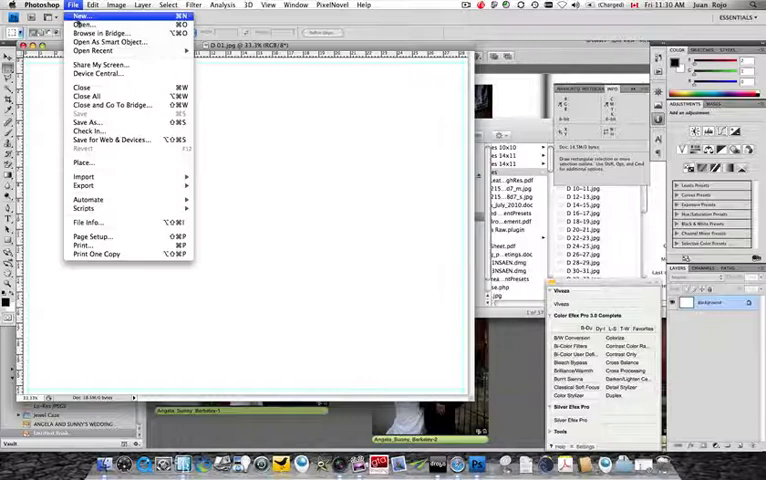
{"action": "left_click", "coordinate": [80, 24]}
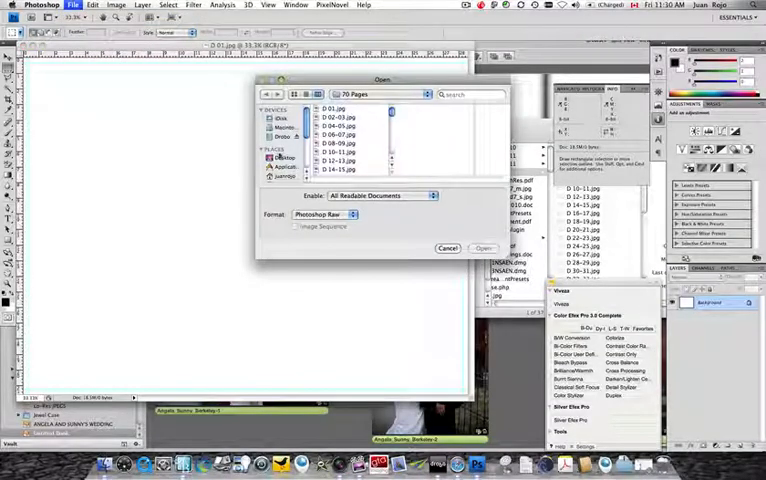
{"action": "left_click", "coordinate": [284, 158]}
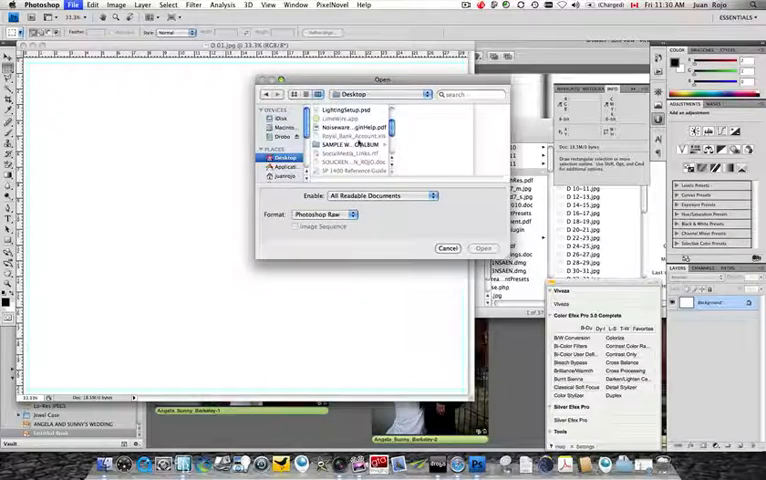
{"action": "double_click", "coordinate": [350, 144]}
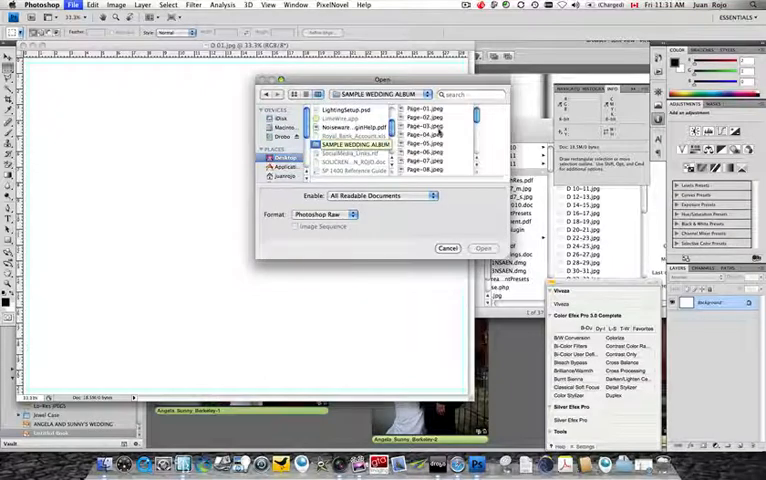
{"action": "left_click", "coordinate": [372, 109]}
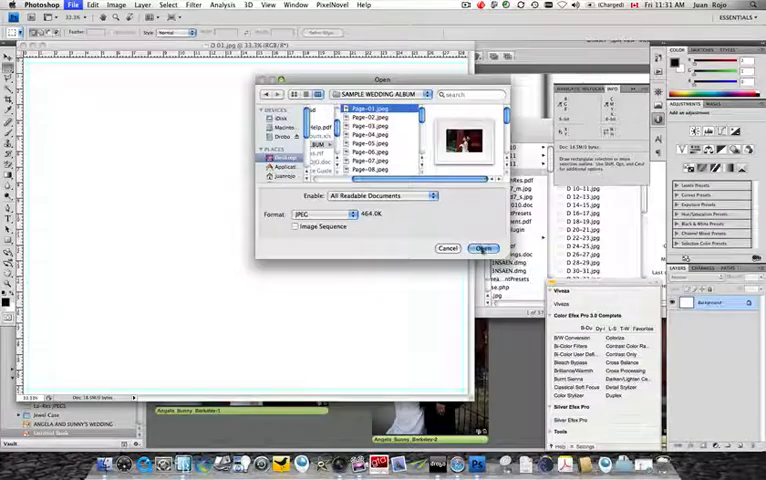
{"action": "left_click", "coordinate": [484, 248]}
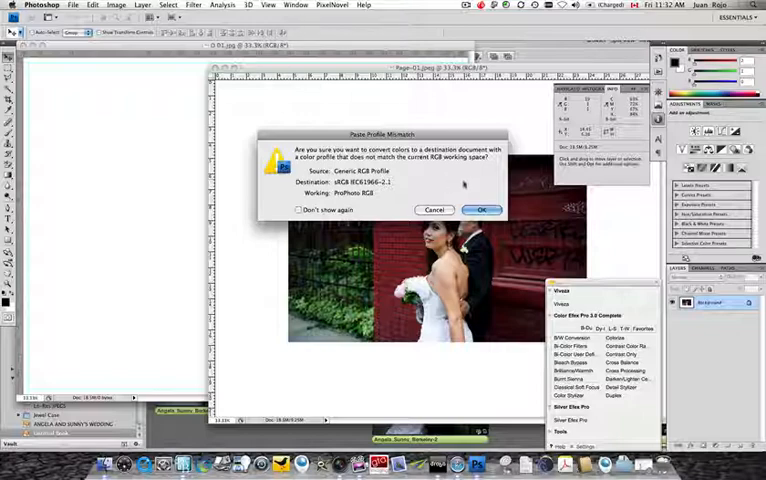
Step: Accept converting the pasted photo to the D 01 template's colour profile
{"action": "left_click", "coordinate": [481, 209]}
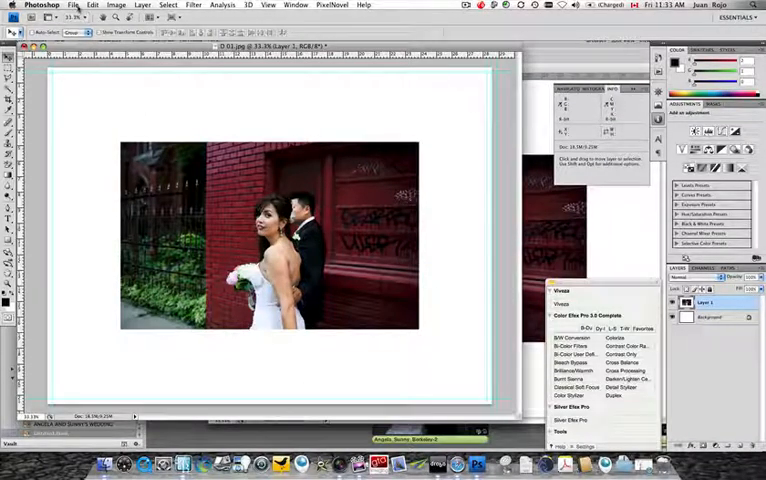
Step: Replace D 01.jpg in 70 Pages with a maximum-quality JPEG, then close without saving
{"action": "left_click", "coordinate": [73, 6]}
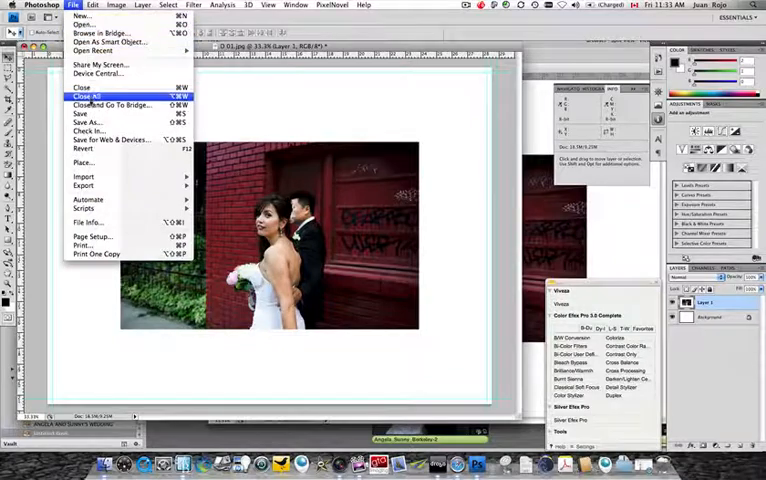
{"action": "left_click", "coordinate": [86, 122]}
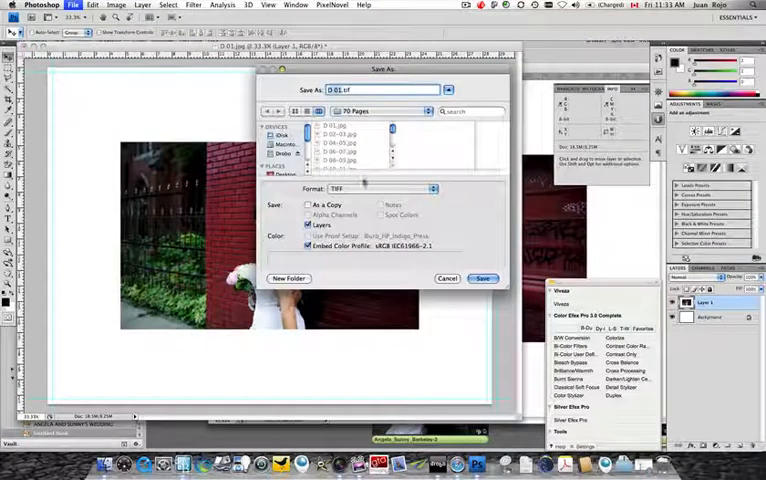
{"action": "left_click", "coordinate": [383, 188]}
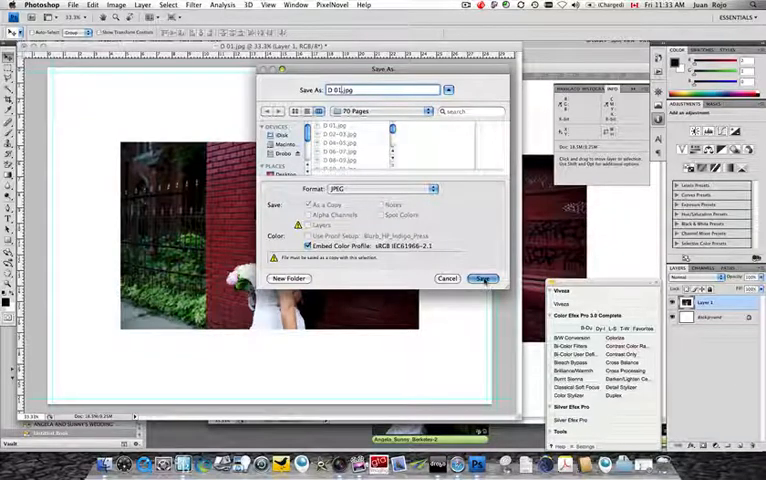
{"action": "left_click", "coordinate": [483, 278]}
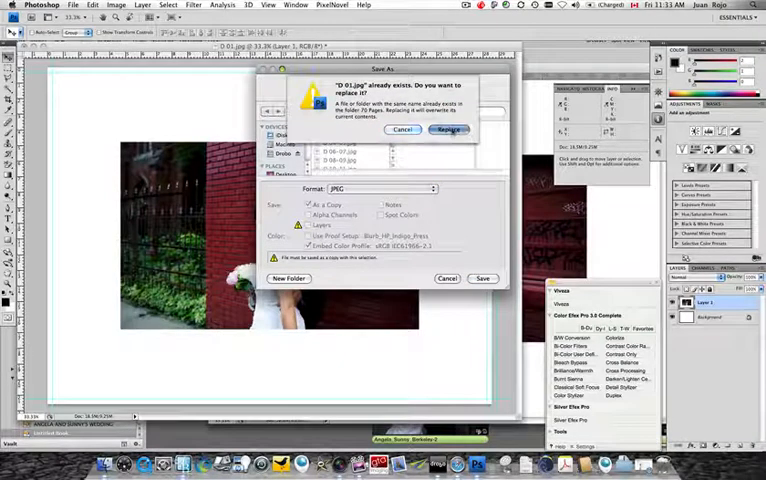
{"action": "left_click", "coordinate": [449, 130]}
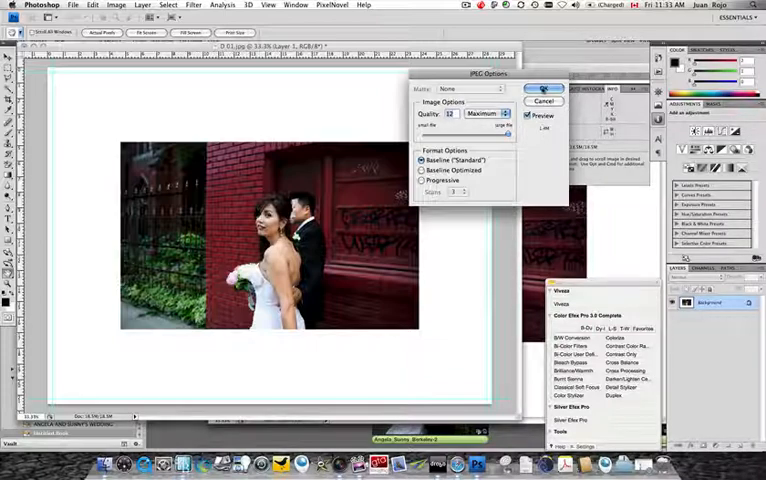
{"action": "left_click", "coordinate": [540, 89]}
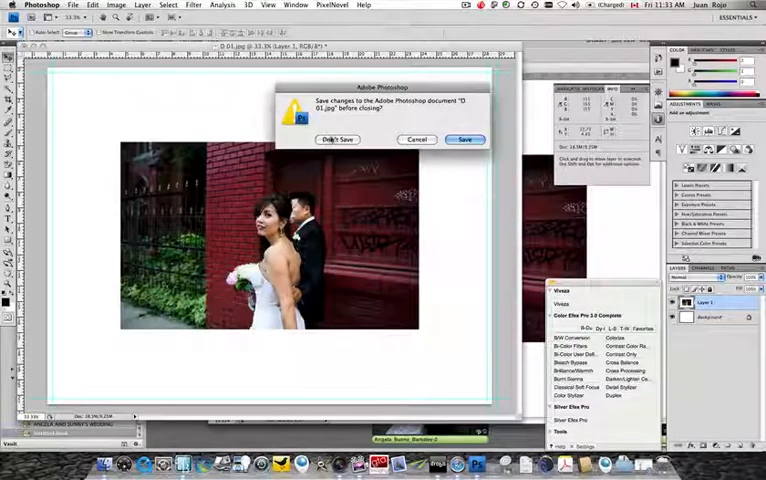
{"action": "left_click", "coordinate": [337, 139]}
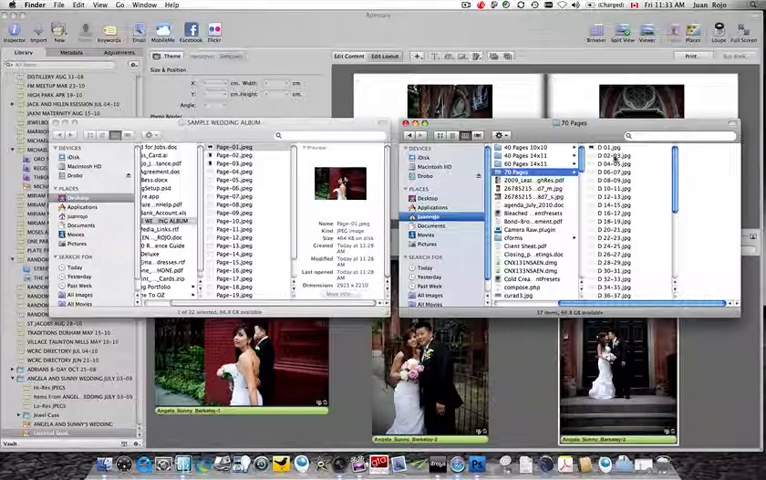
Step: Open the blank D 02-03.jpg spread template from 70 Pages in Photoshop
{"action": "left_click", "coordinate": [600, 163]}
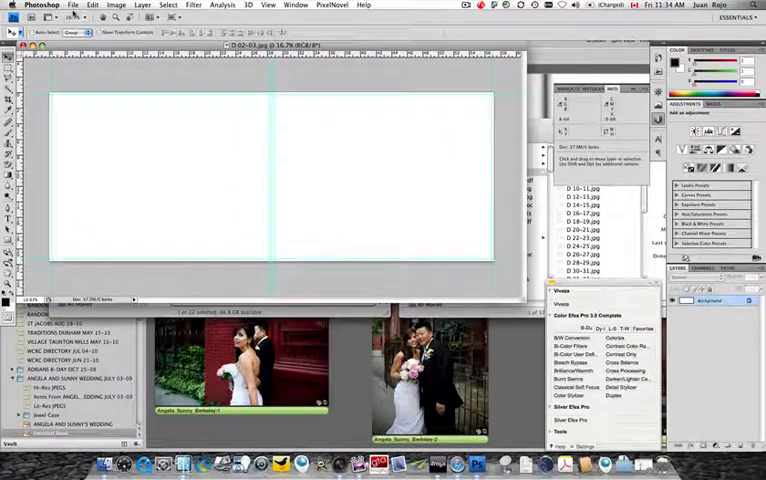
Step: Open Page-02.jpeg and Page-03.jpeg from Desktop > SAMPLE WEDDING ALBUM
{"action": "left_click", "coordinate": [73, 5]}
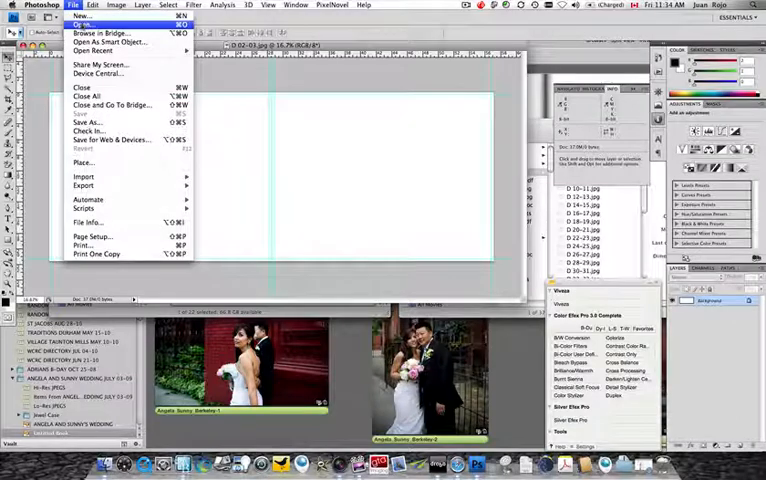
{"action": "left_click", "coordinate": [82, 24]}
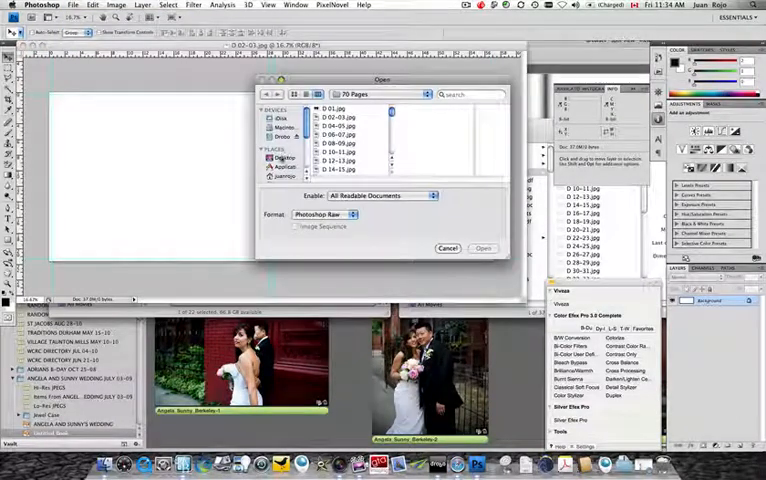
{"action": "left_click", "coordinate": [285, 157]}
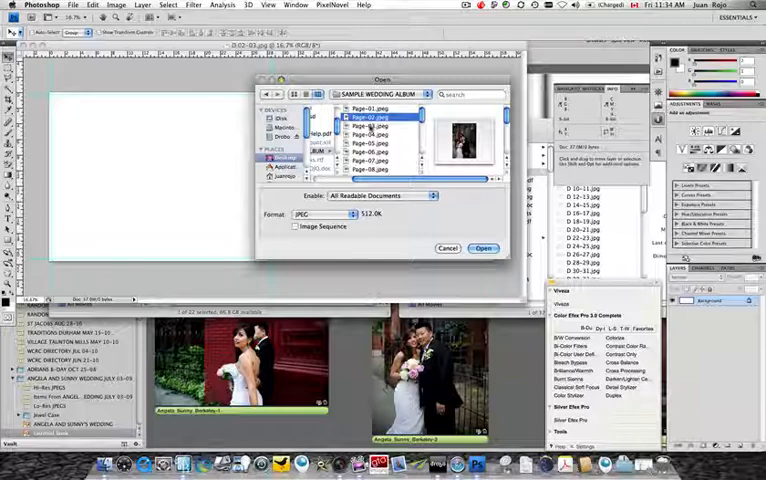
{"action": "left_click", "coordinate": [375, 131]}
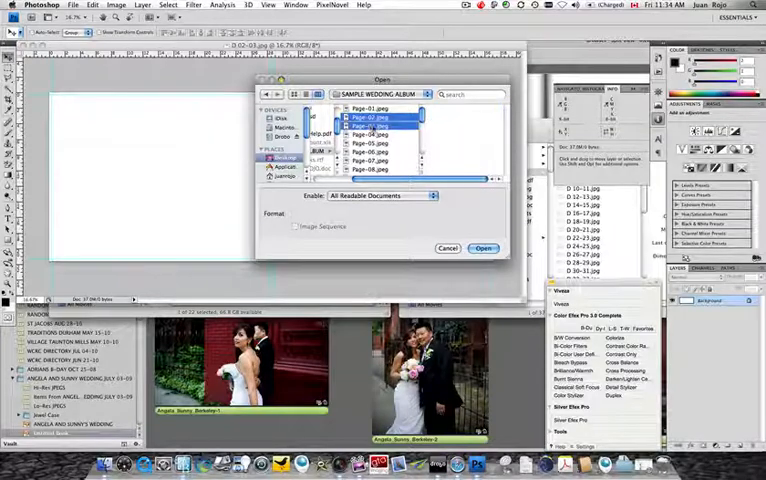
{"action": "left_click", "coordinate": [483, 248]}
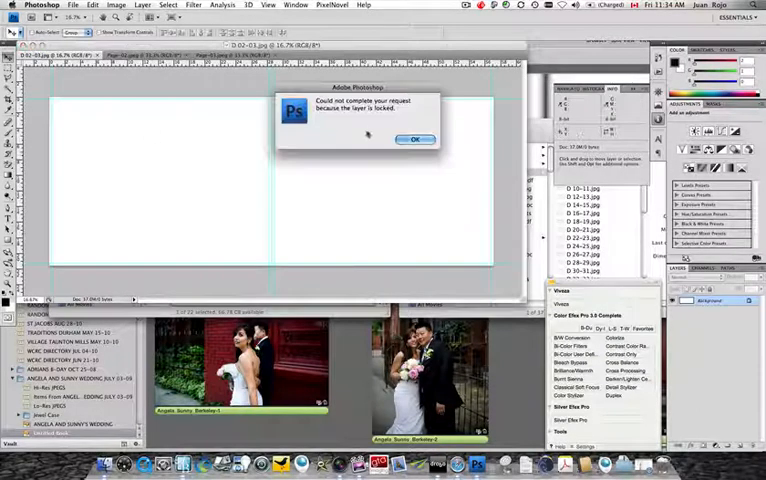
Step: Dismiss the locked-layer alert and paste the first photo, converting to the template profile
{"action": "left_click", "coordinate": [412, 139]}
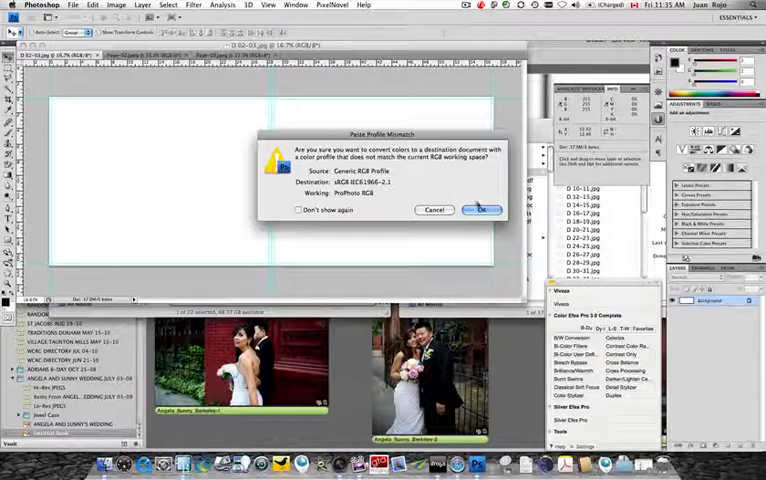
{"action": "left_click", "coordinate": [481, 210]}
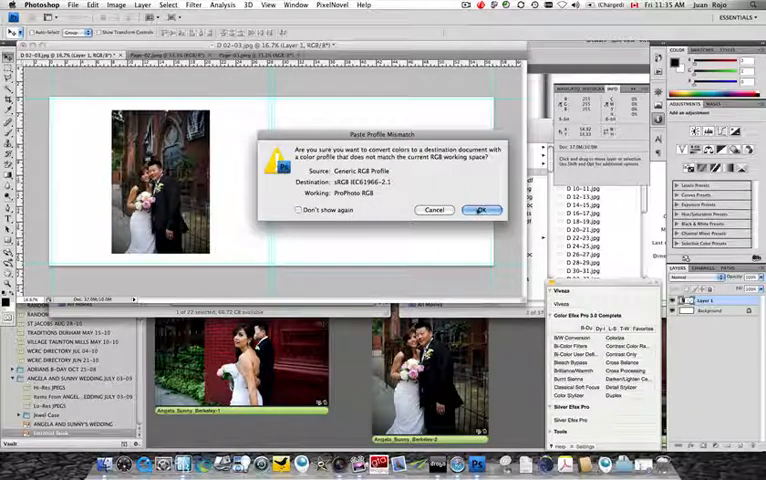
Step: Paste the second photo onto the right page, converting its colour profile
{"action": "left_click", "coordinate": [481, 210]}
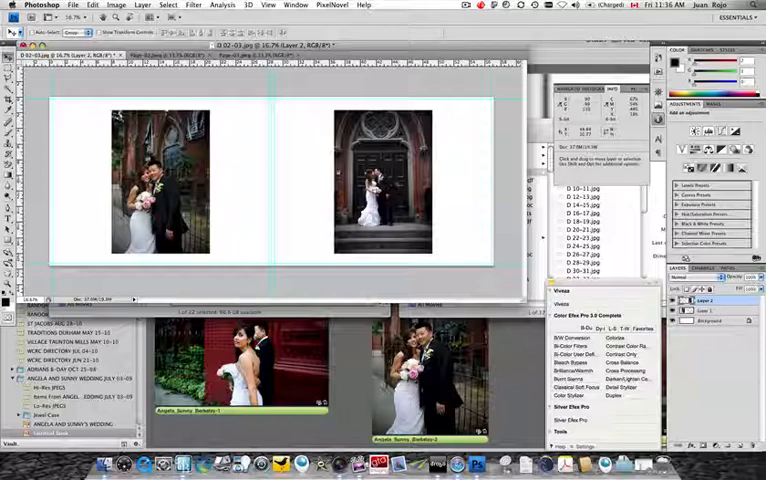
Step: Save over D 02-03.jpg in 70 Pages as a maximum-quality JPEG
{"action": "left_click", "coordinate": [72, 5]}
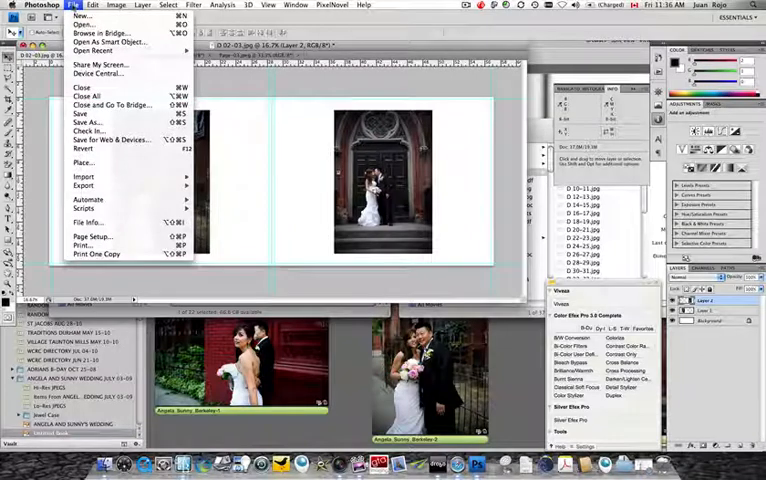
{"action": "mouse_move", "coordinate": [88, 122]}
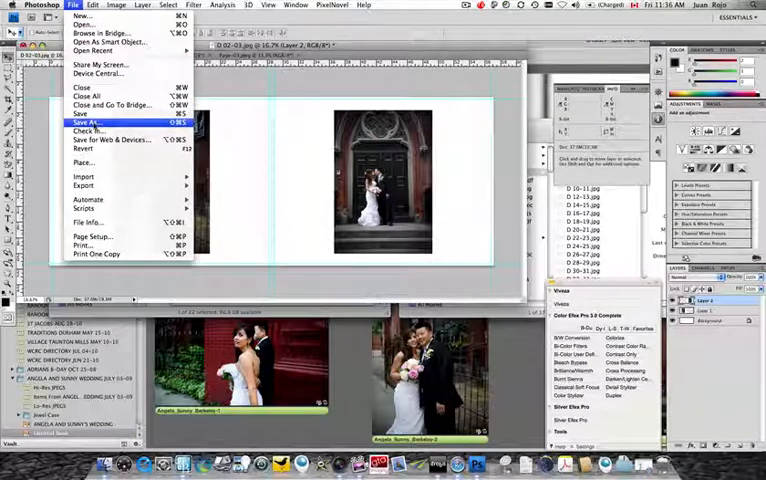
{"action": "left_click", "coordinate": [90, 122]}
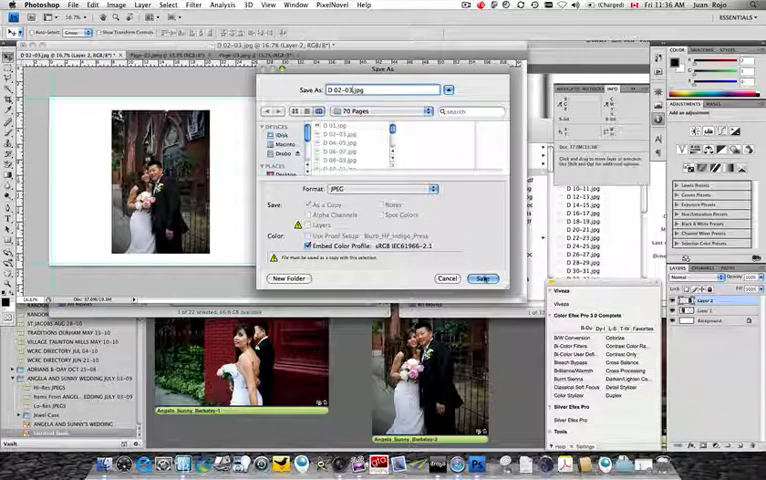
{"action": "left_click", "coordinate": [483, 278]}
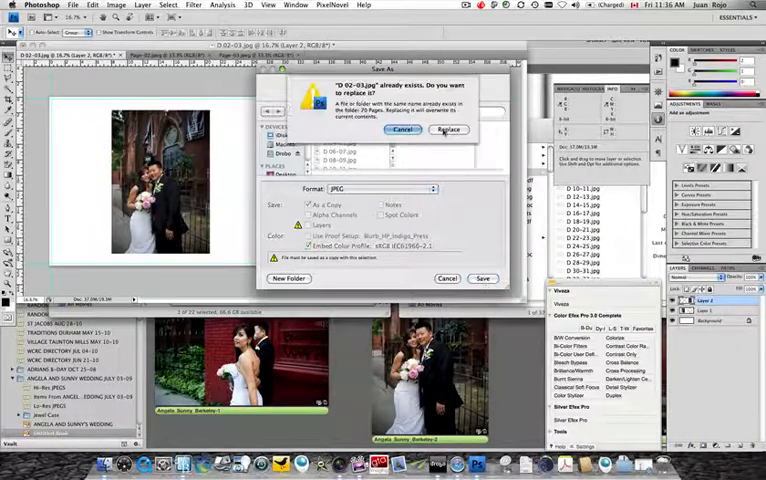
{"action": "left_click", "coordinate": [449, 130]}
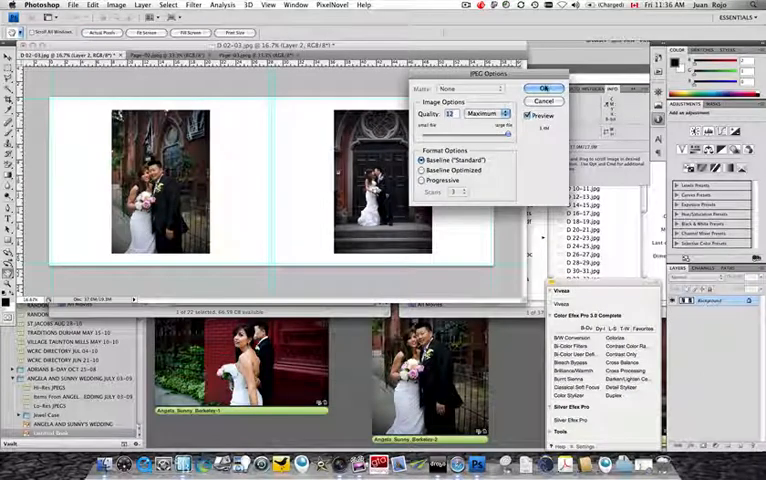
{"action": "left_click", "coordinate": [543, 89]}
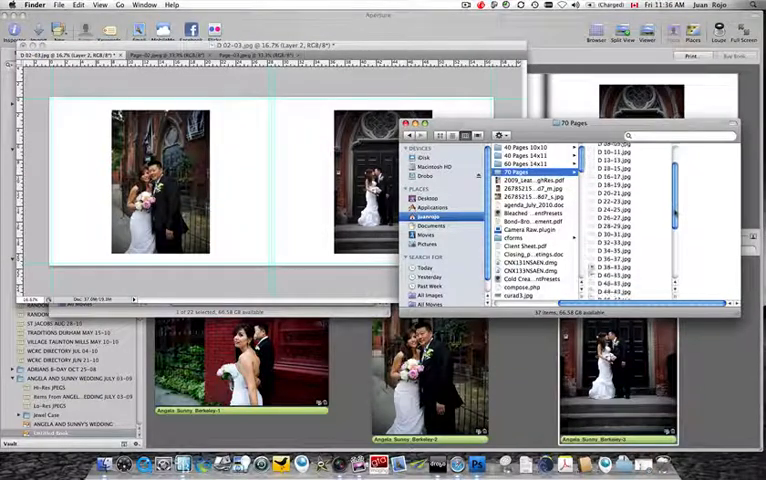
Step: Scroll to the end of 70 Pages and right-click D Cover.jpg
{"action": "scroll", "scroll_direction": "down", "scroll_amount": 3}
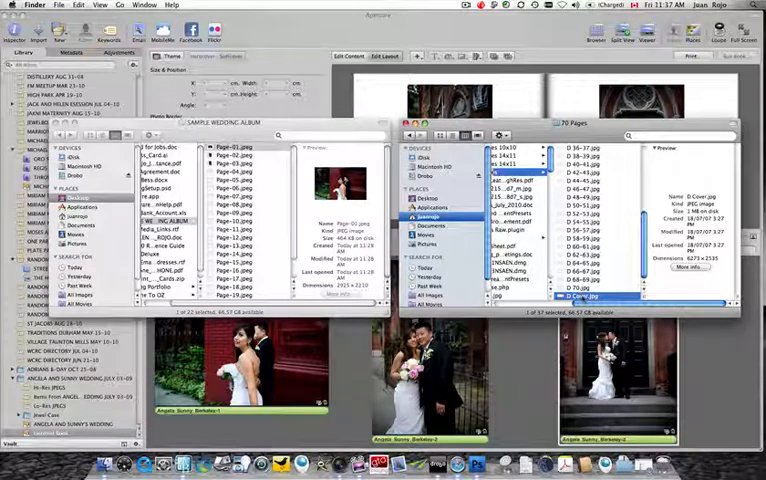
{"action": "right_click", "coordinate": [583, 298]}
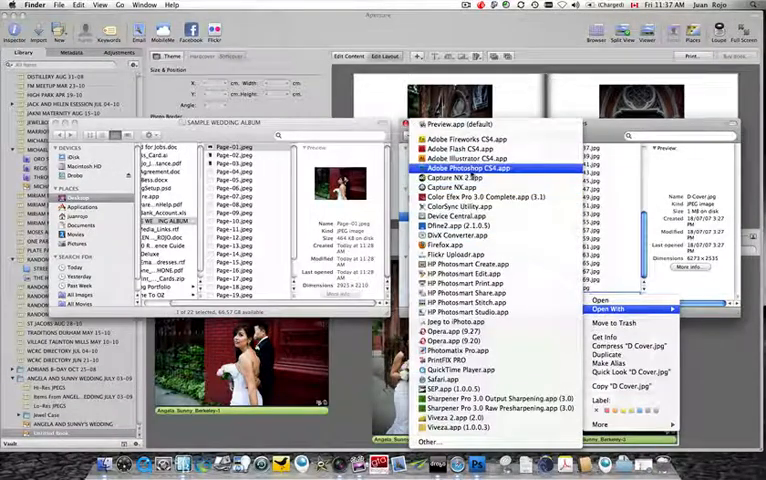
Step: Open D Cover.jpg with Adobe Photoshop CS4.app
{"action": "left_click", "coordinate": [484, 168]}
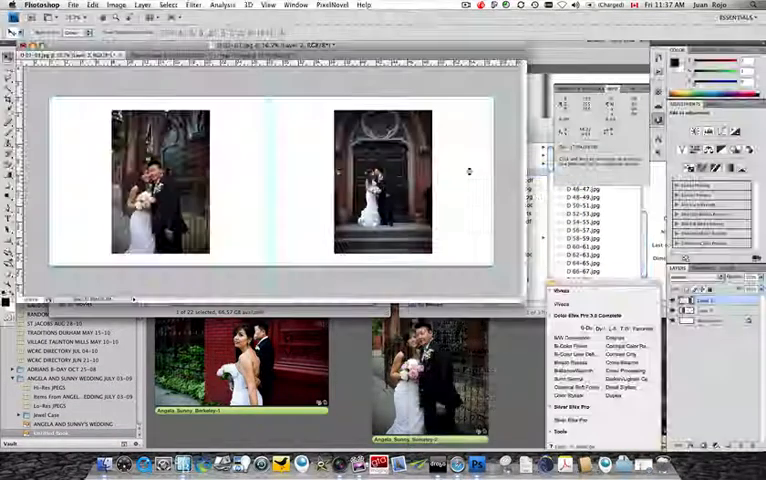